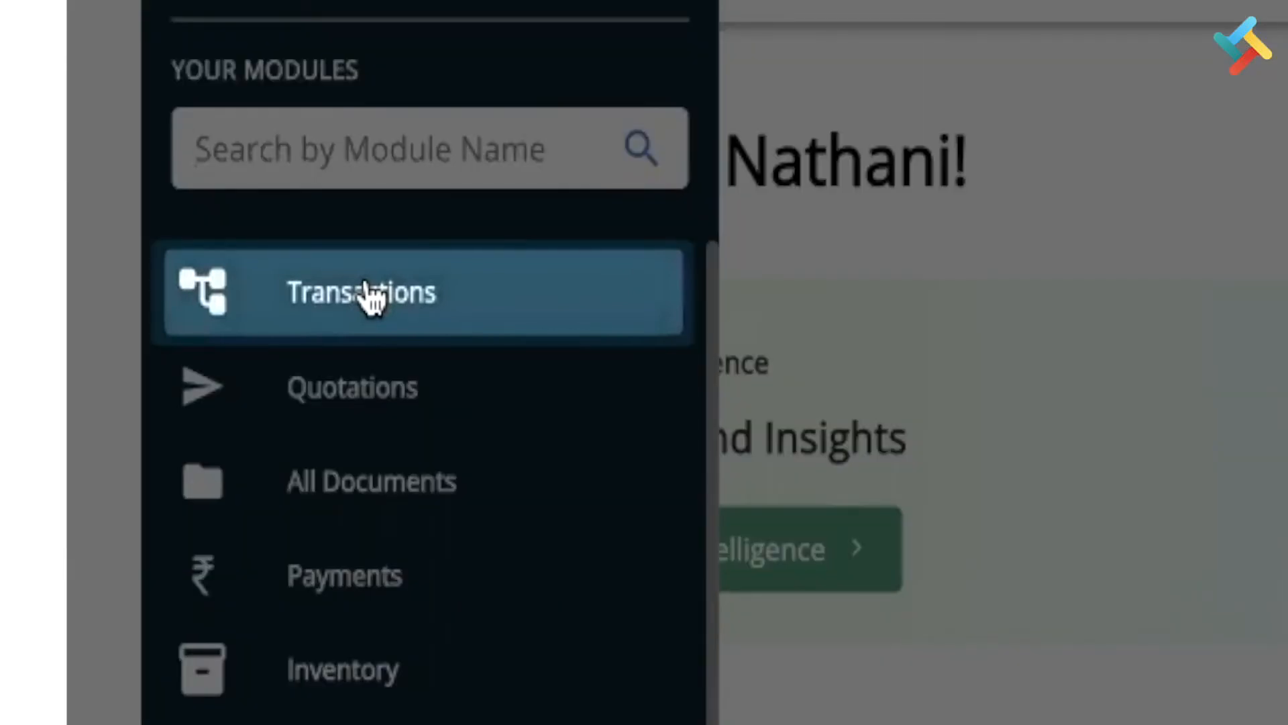
Open the Transactions module listing existing documents from the side menu
click(362, 292)
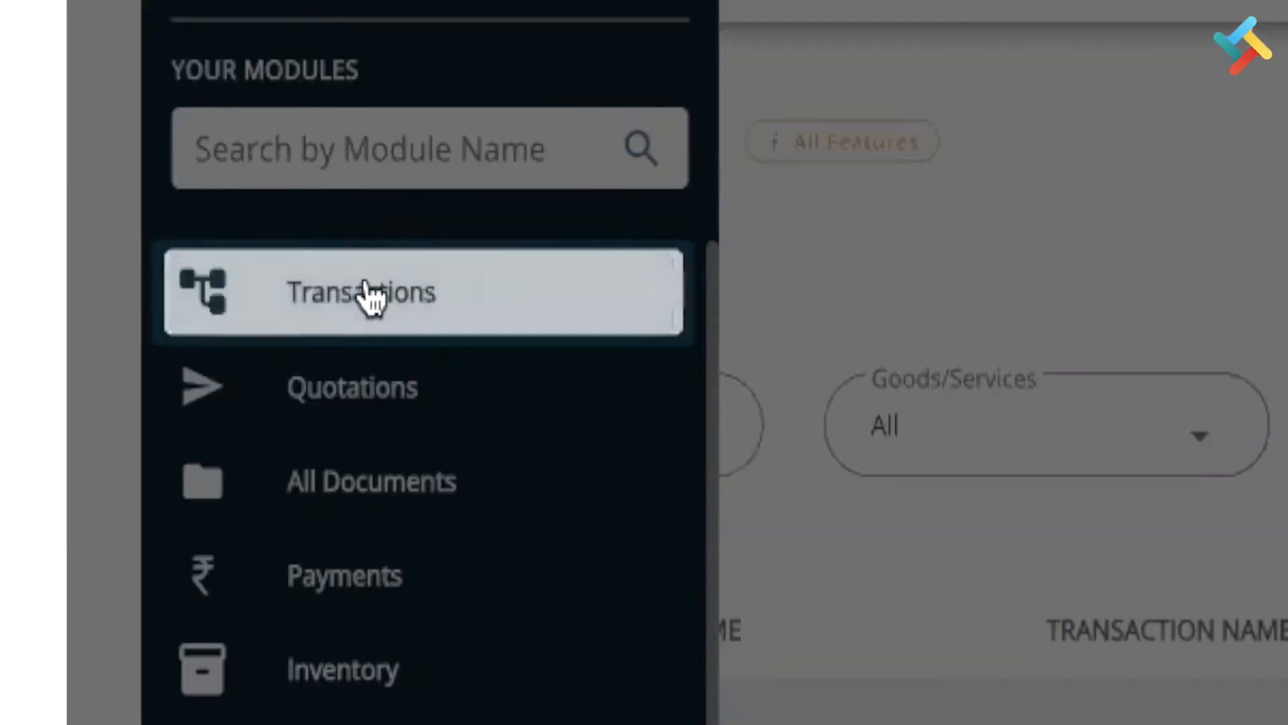
click(362, 291)
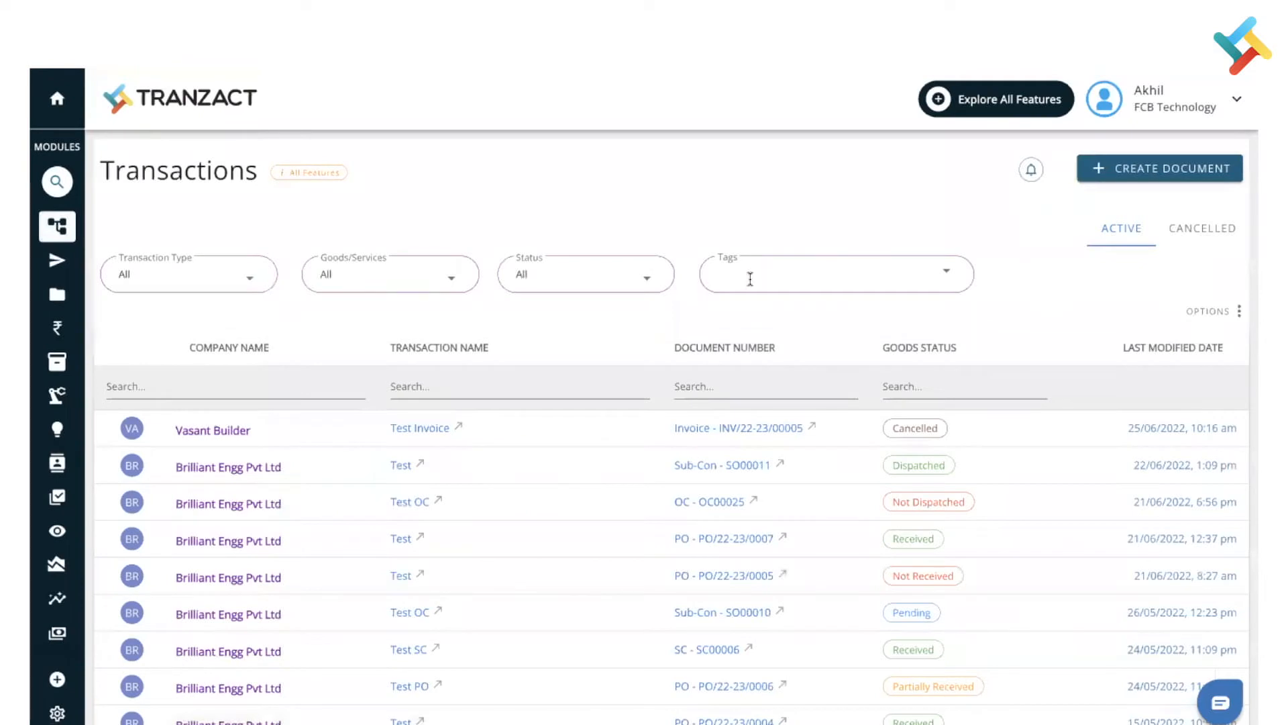
mouse_move(1154, 212)
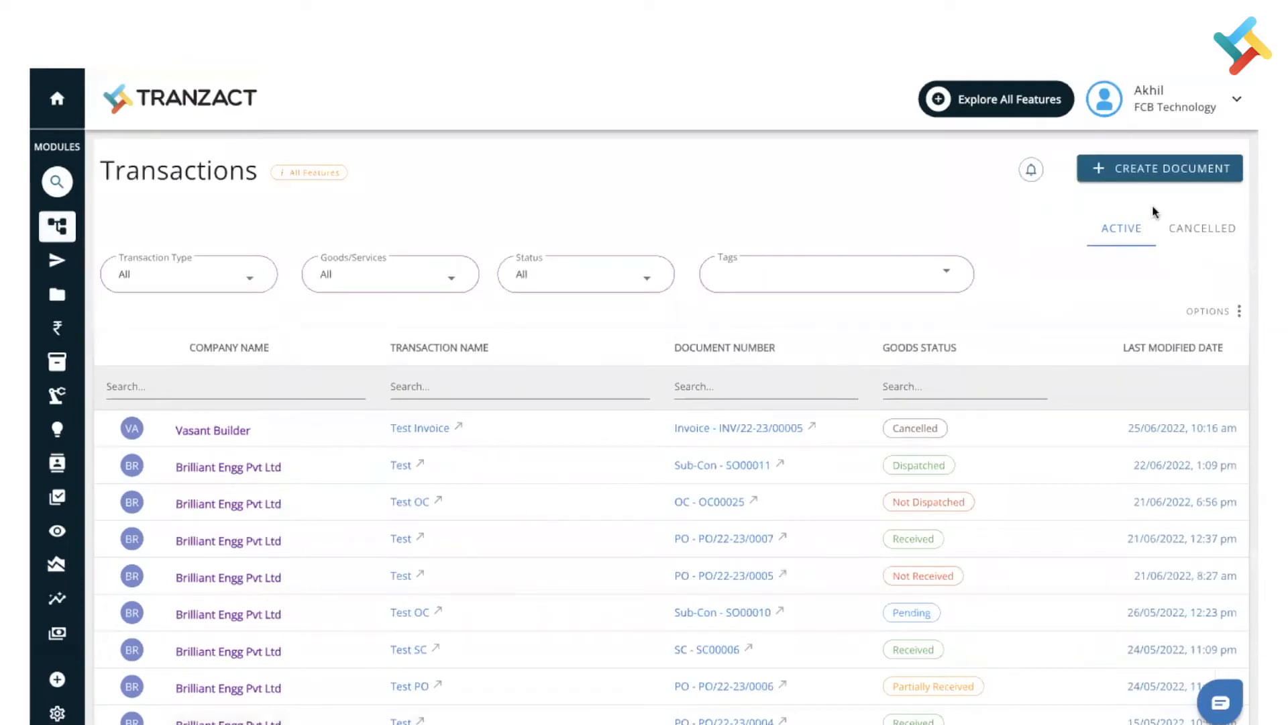
Start a new document to see the available document types
click(1159, 168)
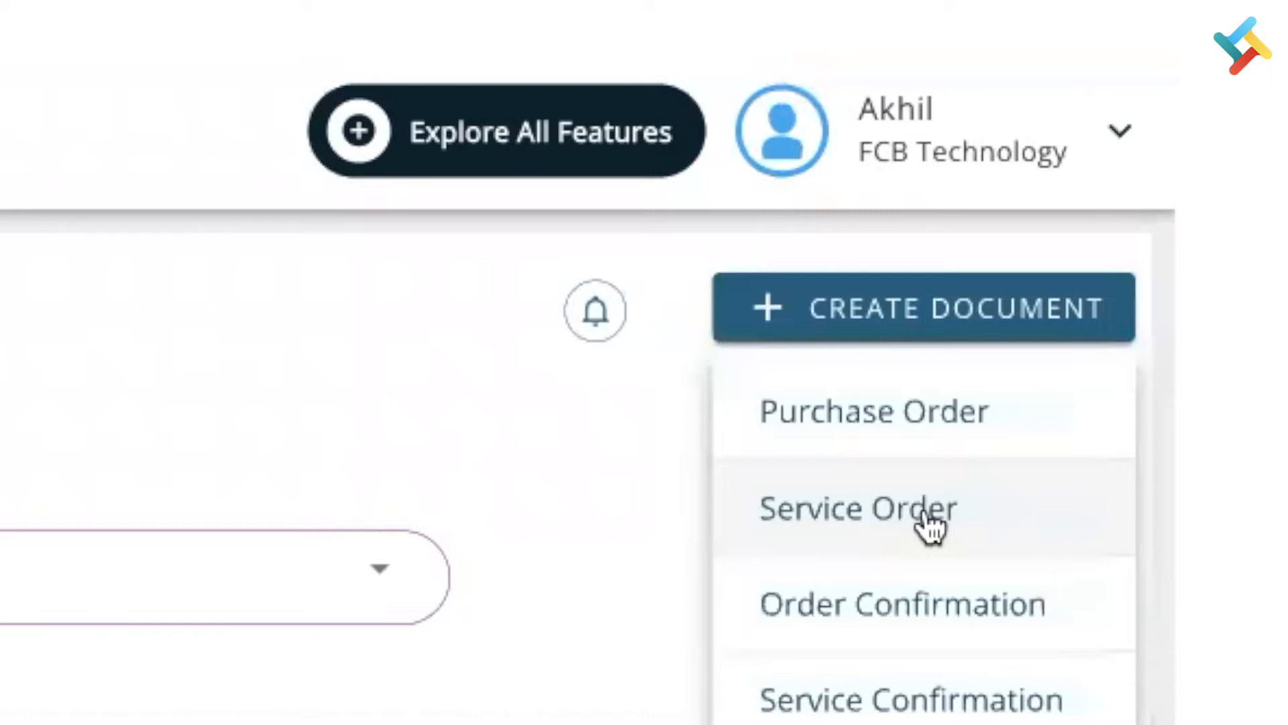
mouse_move(937, 513)
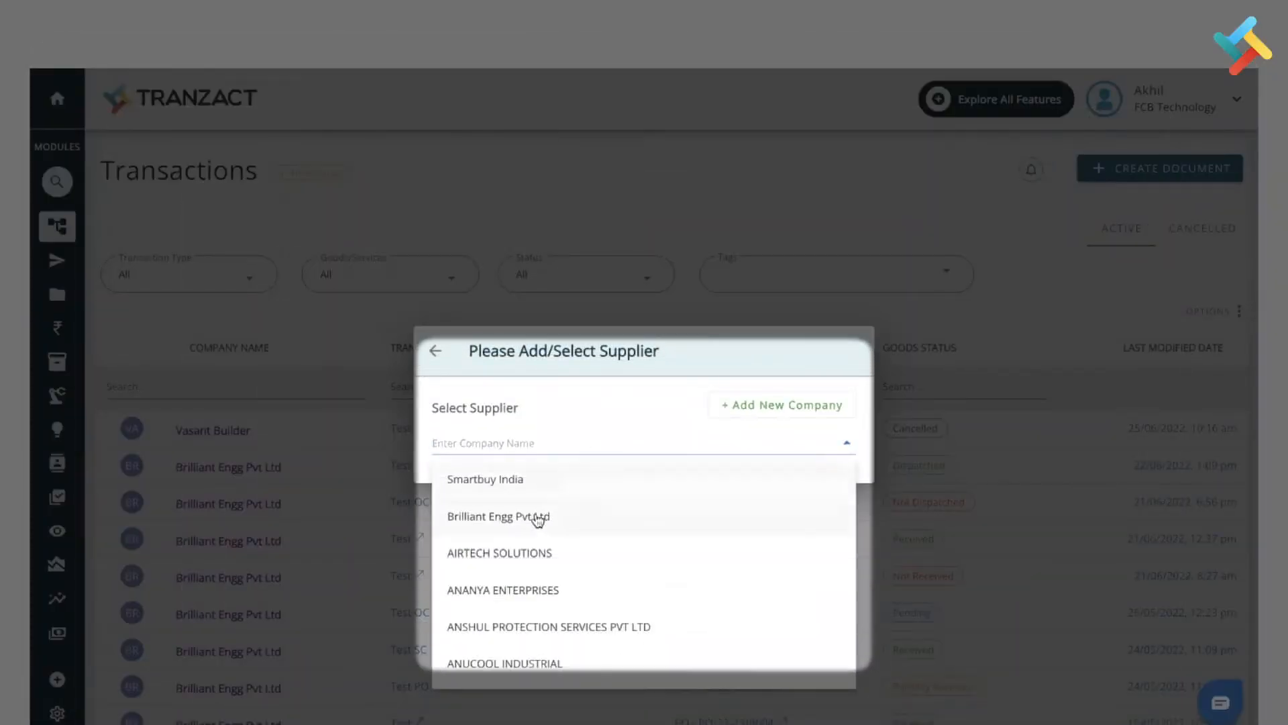
Select Brilliant Engg Pvt Ltd as the Service Order supplier
click(498, 516)
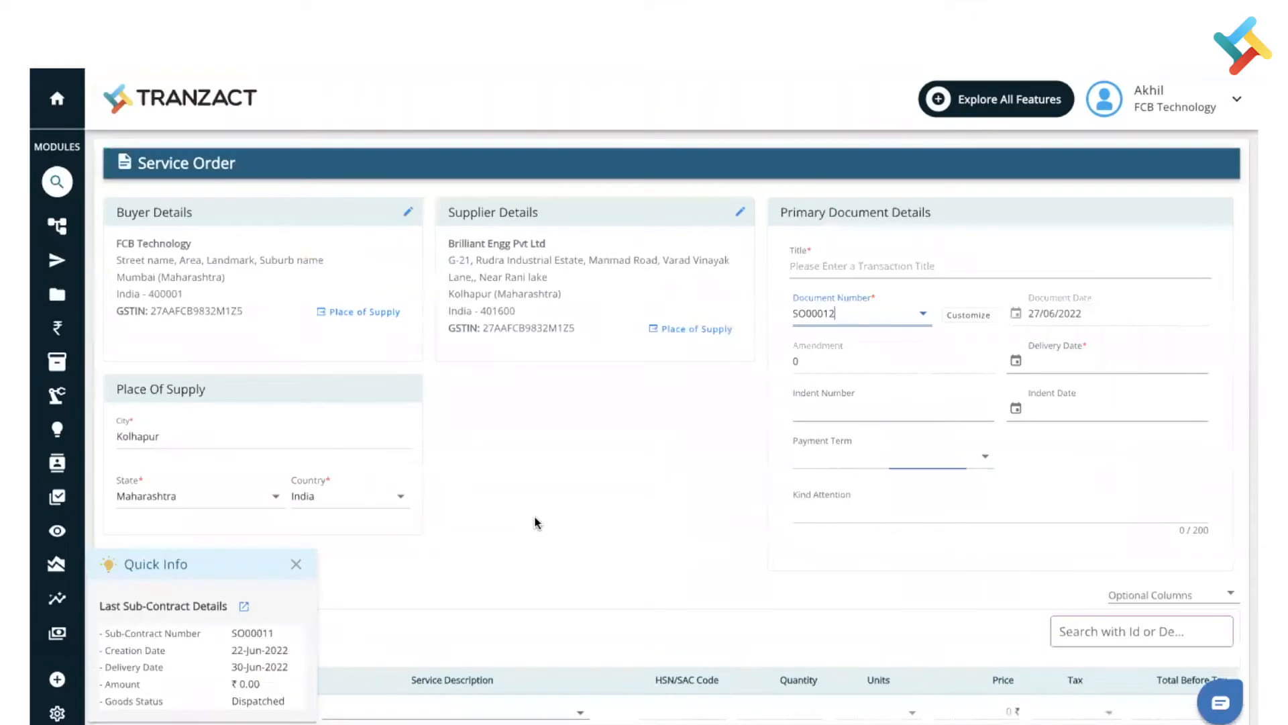
click(296, 564)
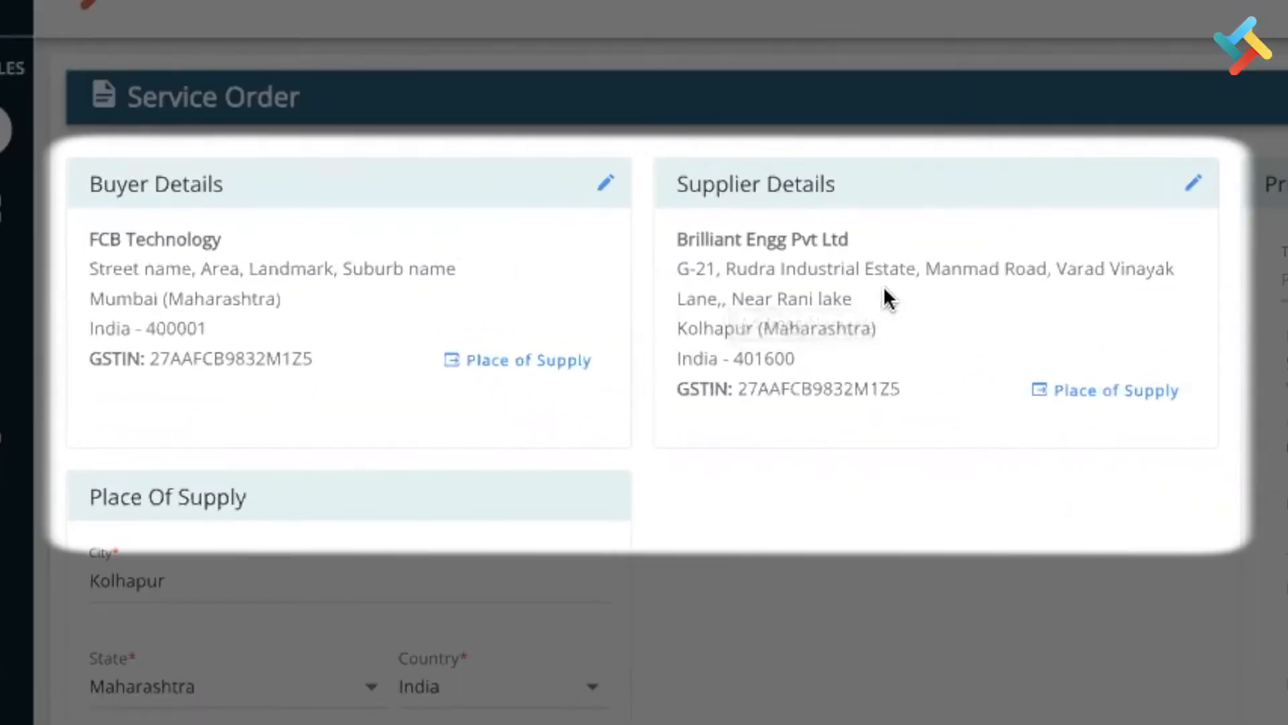
mouse_move(885, 297)
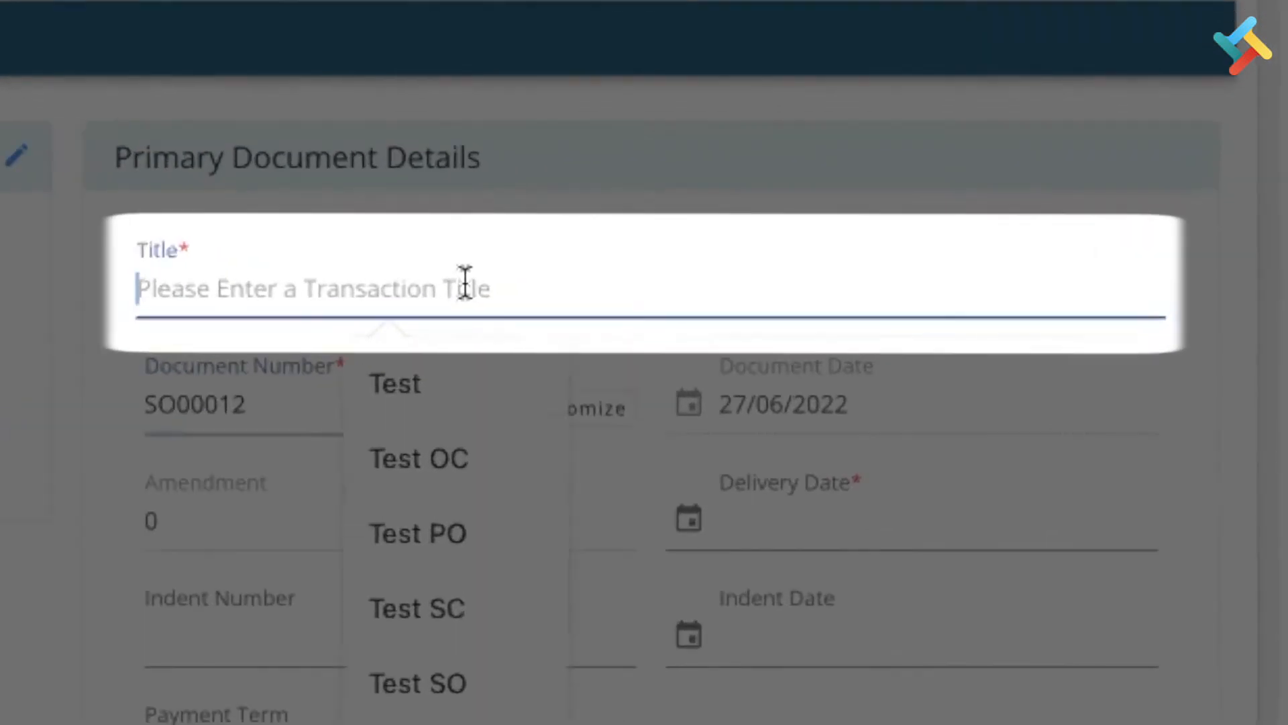
Title order SO00012 'Service of Polishing'
text(Service of Polishing)
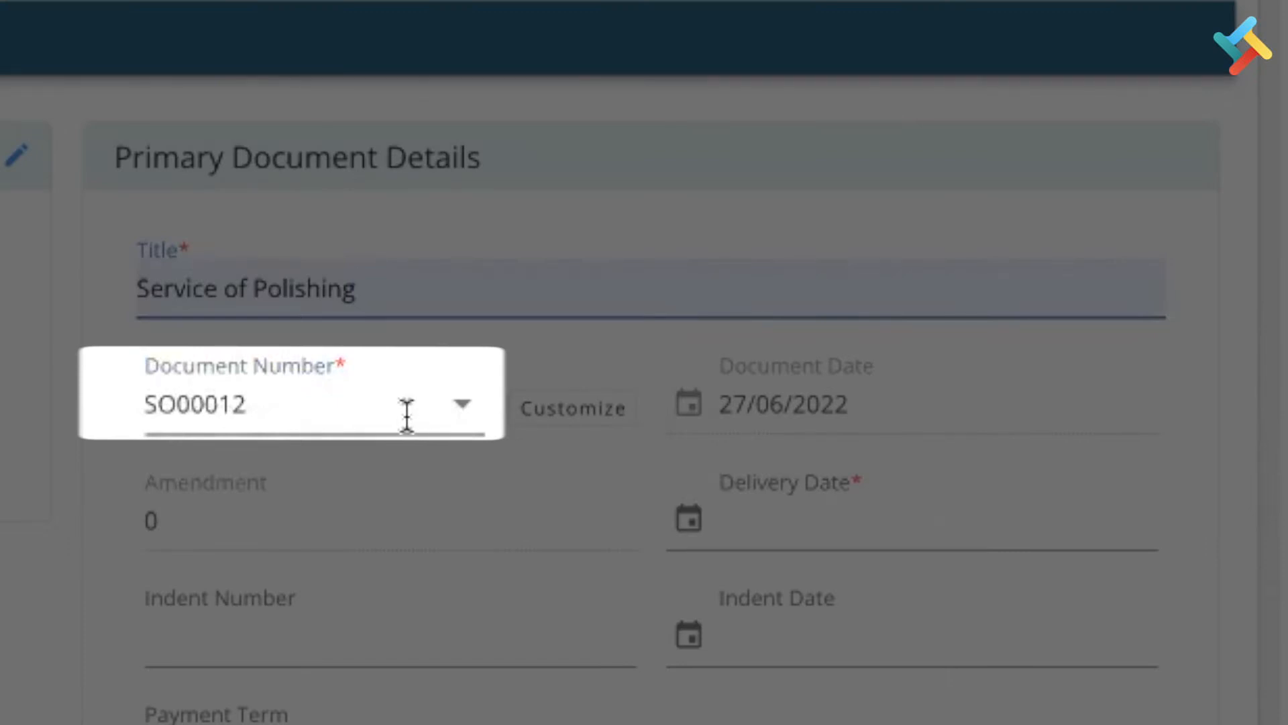
mouse_move(573, 409)
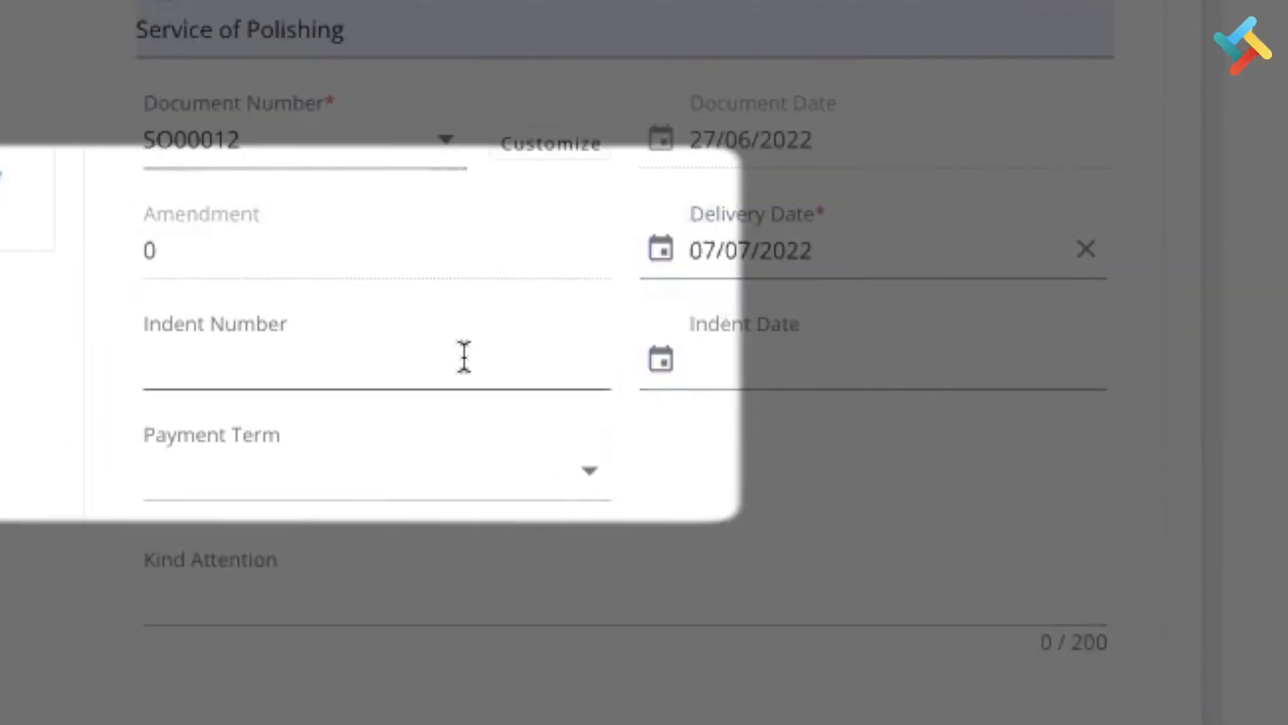
Choose NET 30 as the payment term
click(369, 471)
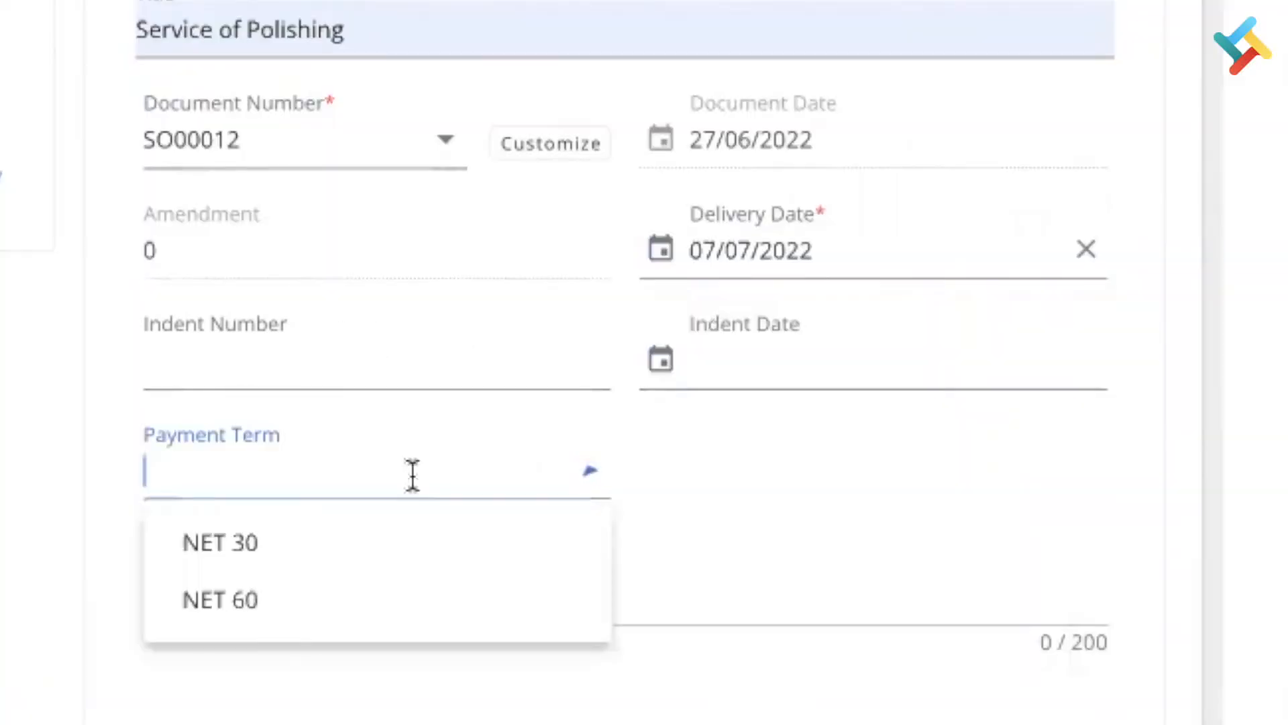
click(219, 542)
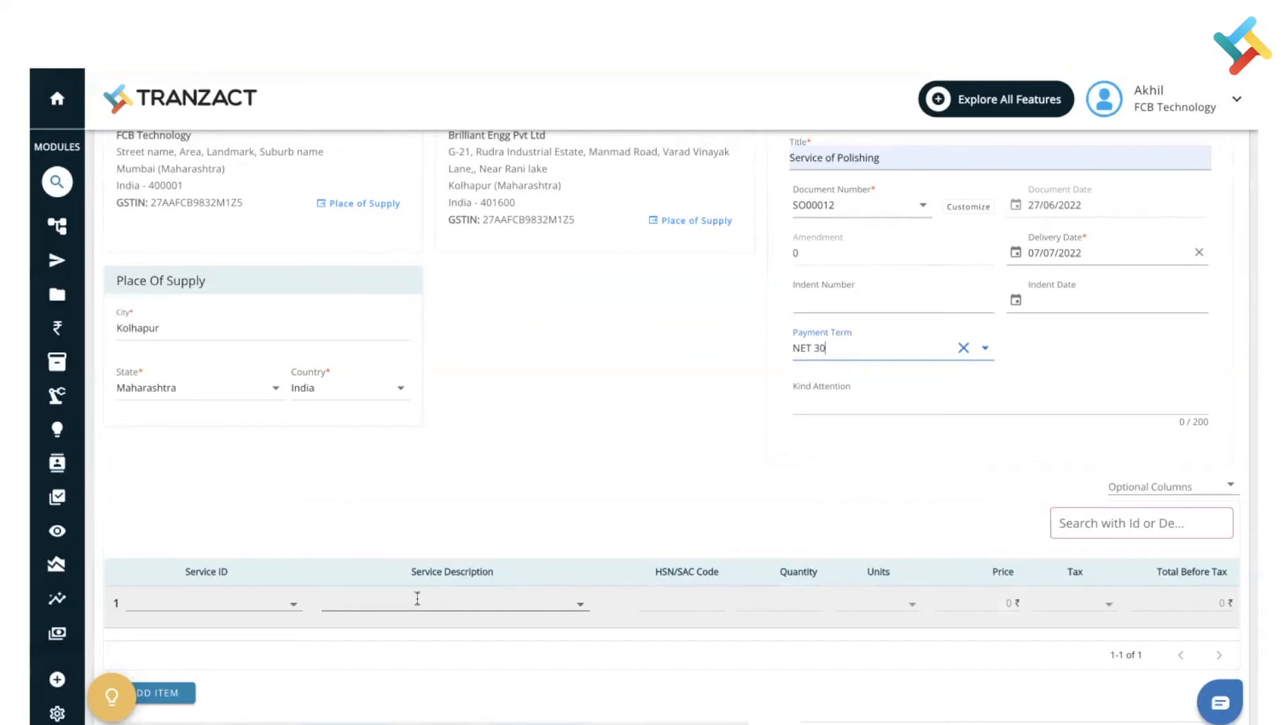
Set row 1's service description to Polishing (SKU00007)
click(450, 602)
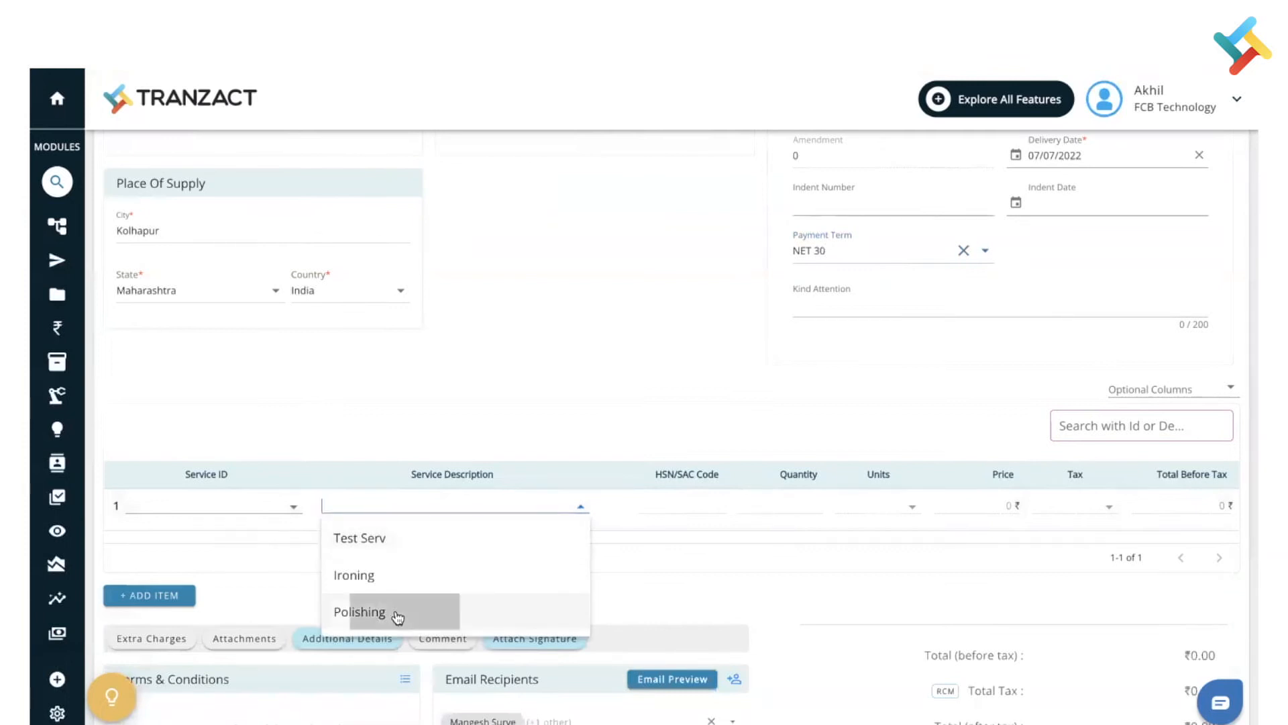
click(359, 612)
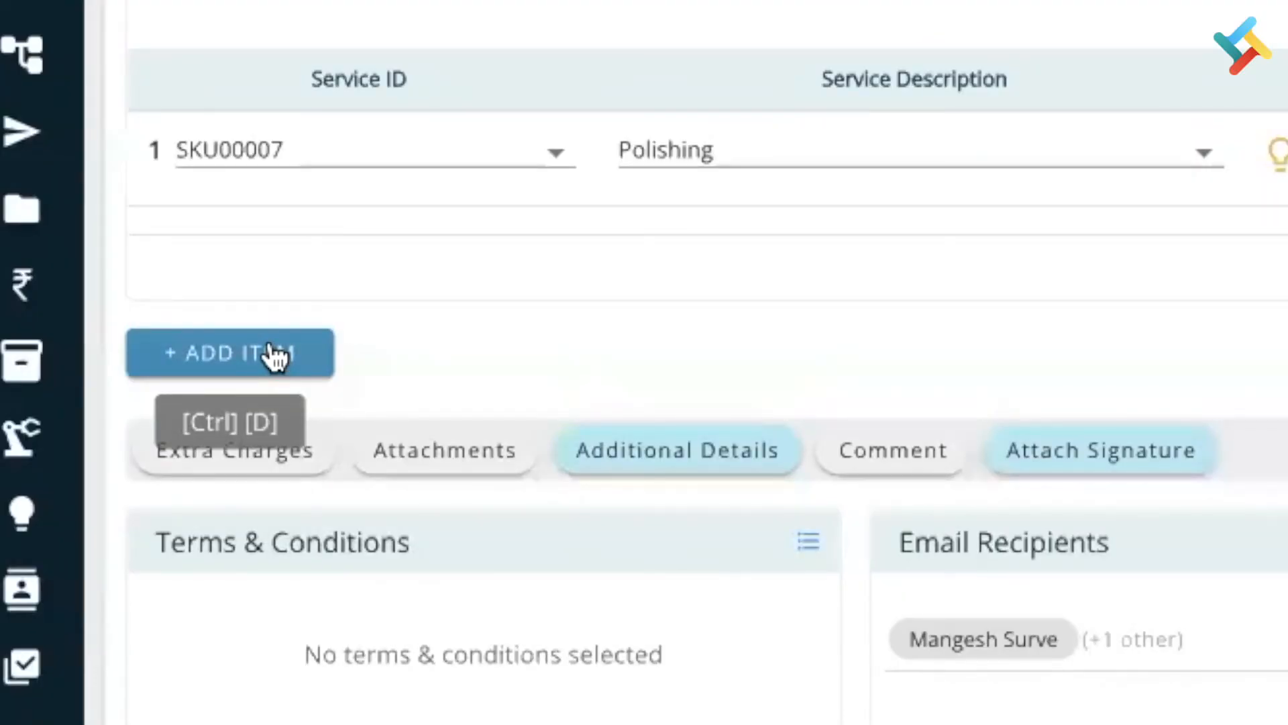
Add an item and show the Logistic Details and Terms & Conditions options
click(232, 450)
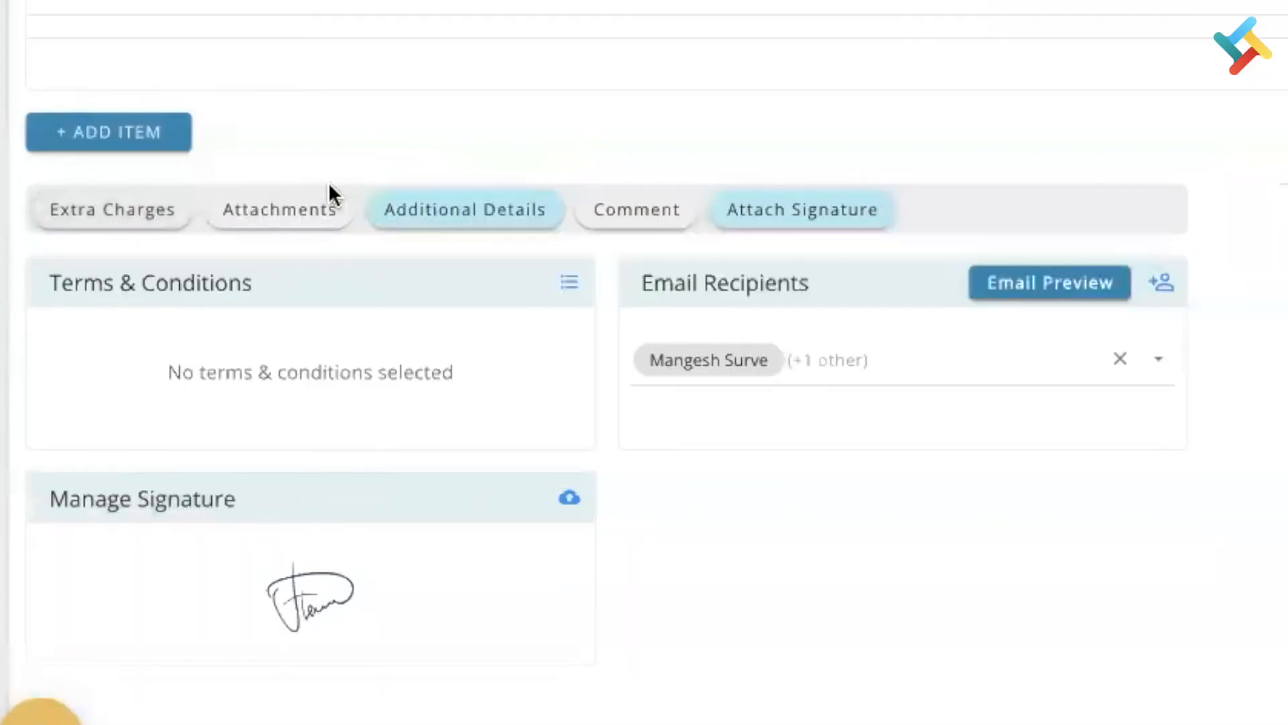
mouse_move(466, 209)
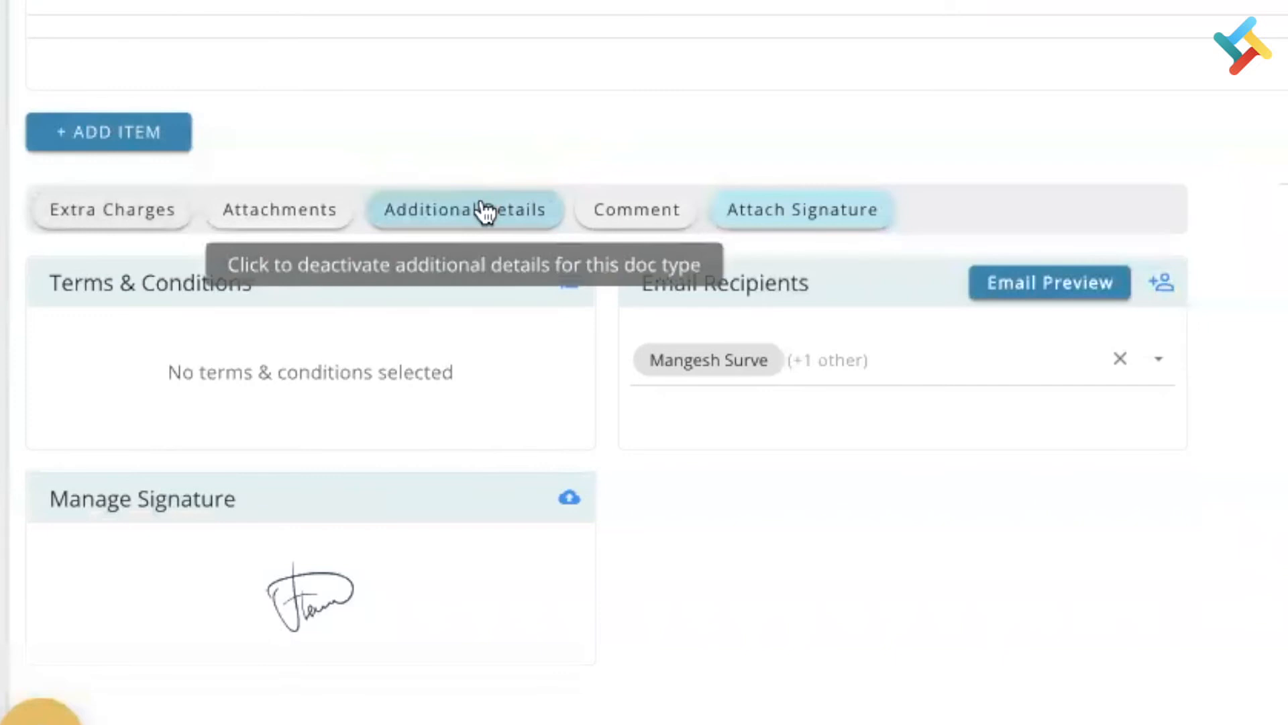
click(465, 208)
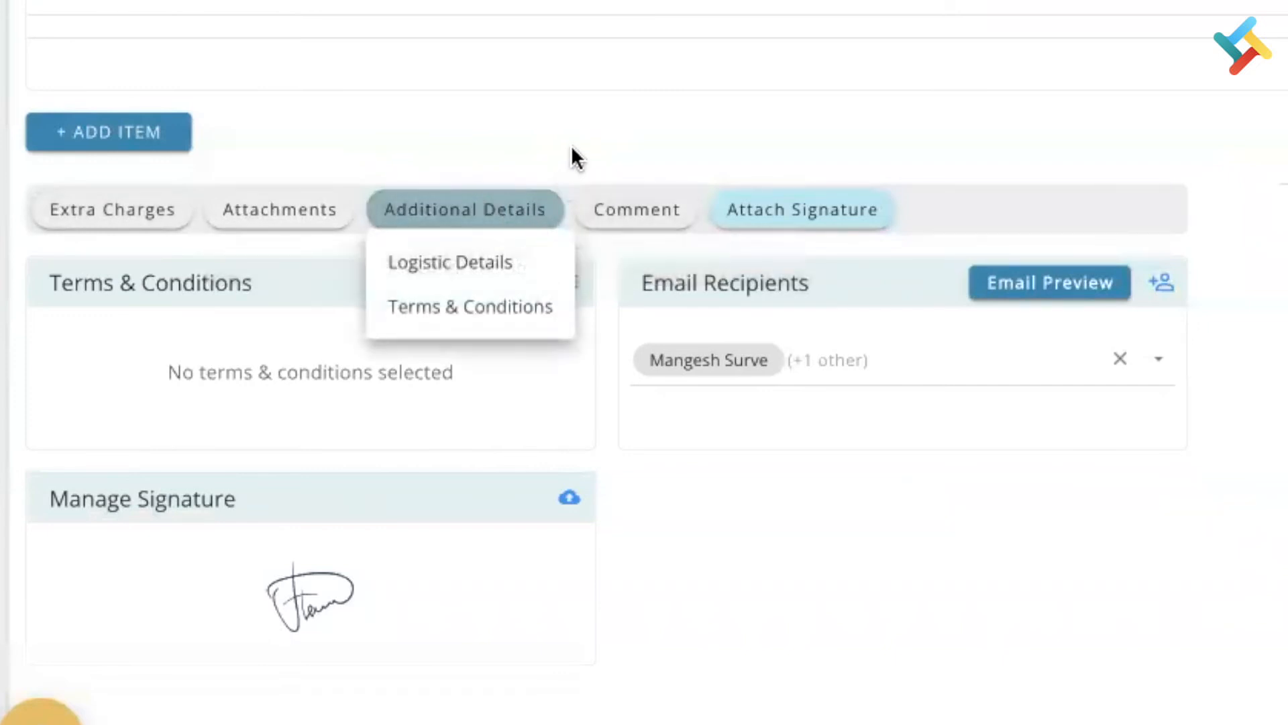
mouse_move(636, 209)
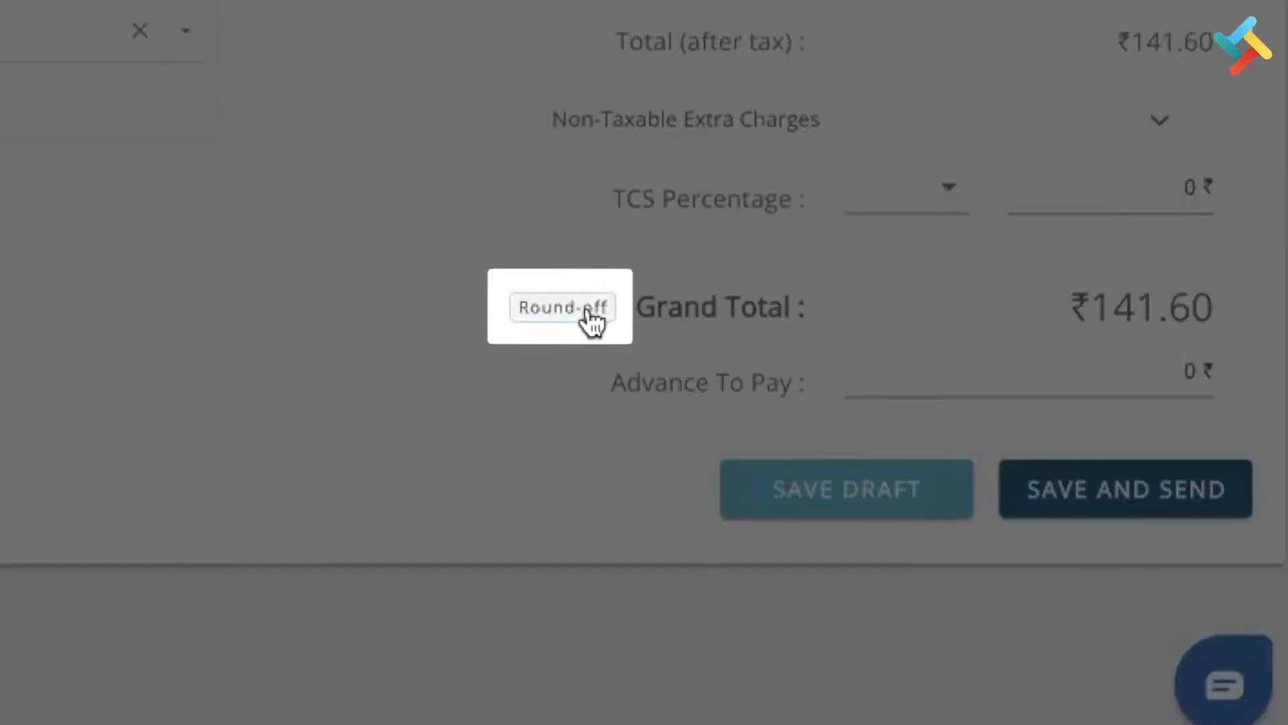
Round off the grand total from ₹141.60 to ₹142.00
click(561, 307)
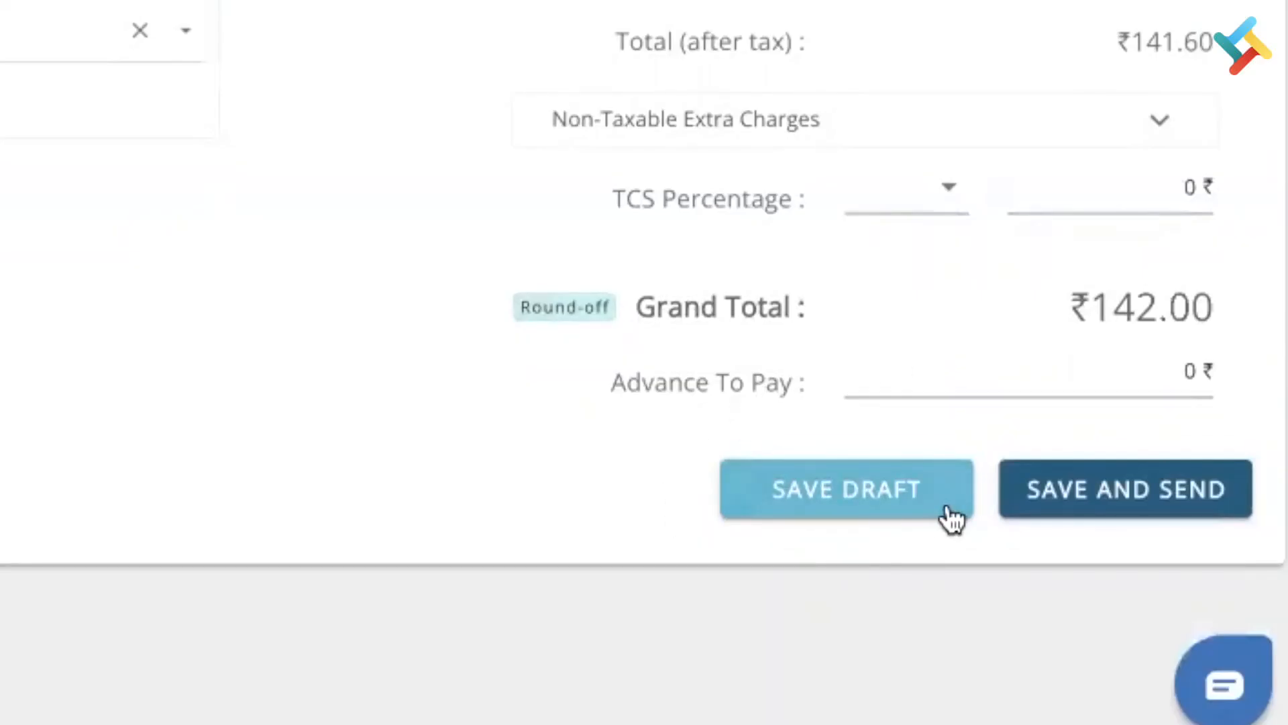
click(1123, 489)
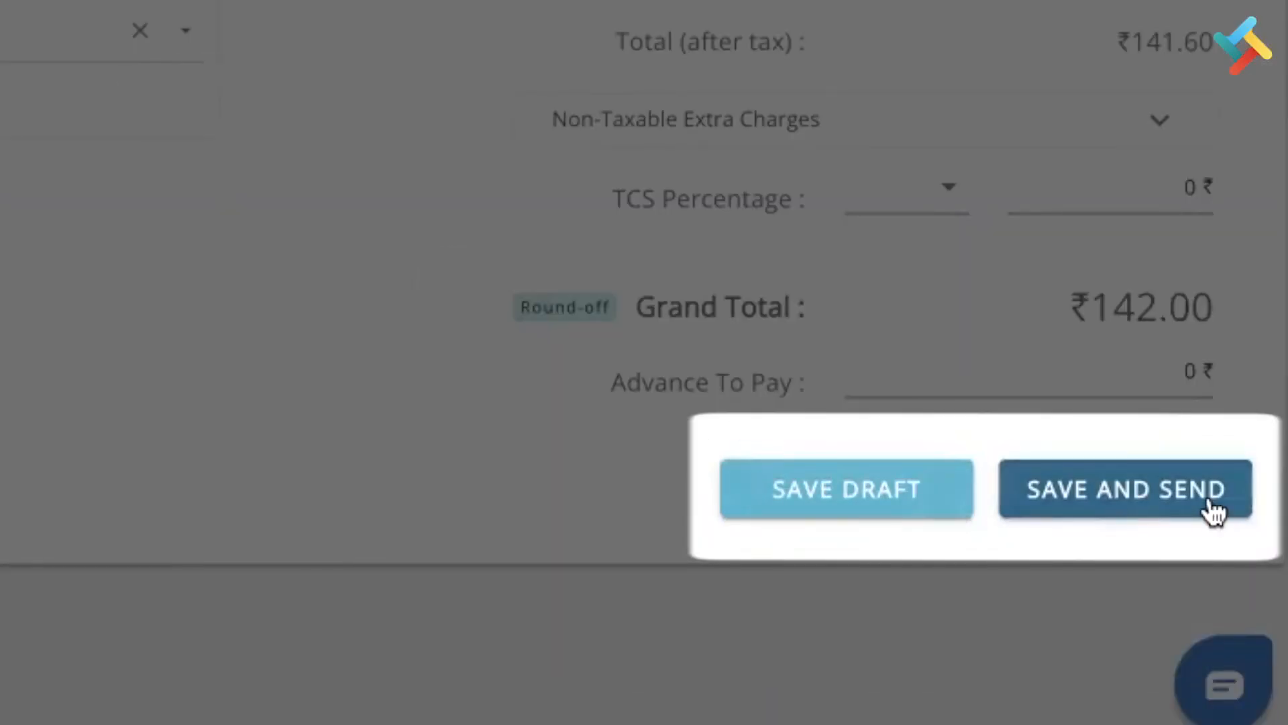
mouse_move(1124, 497)
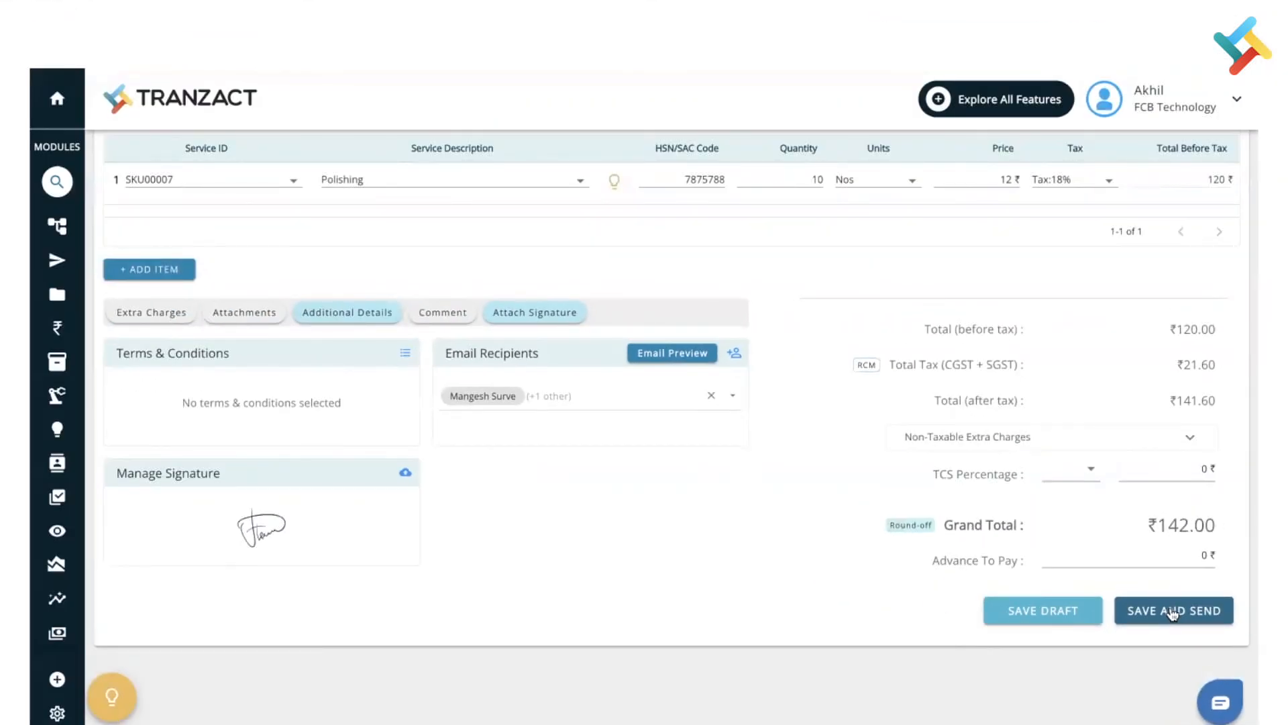
Save and send SO00012, then list its other actions like Print and Amend
click(1173, 610)
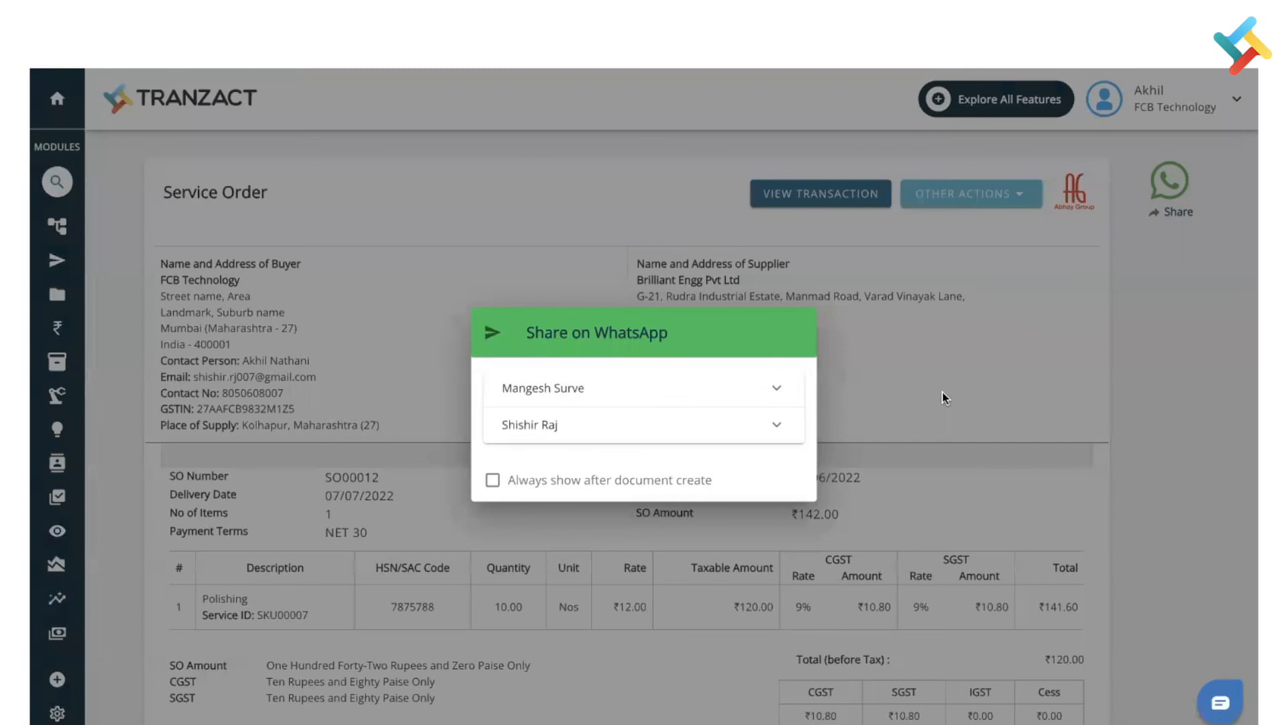
mouse_move(757, 364)
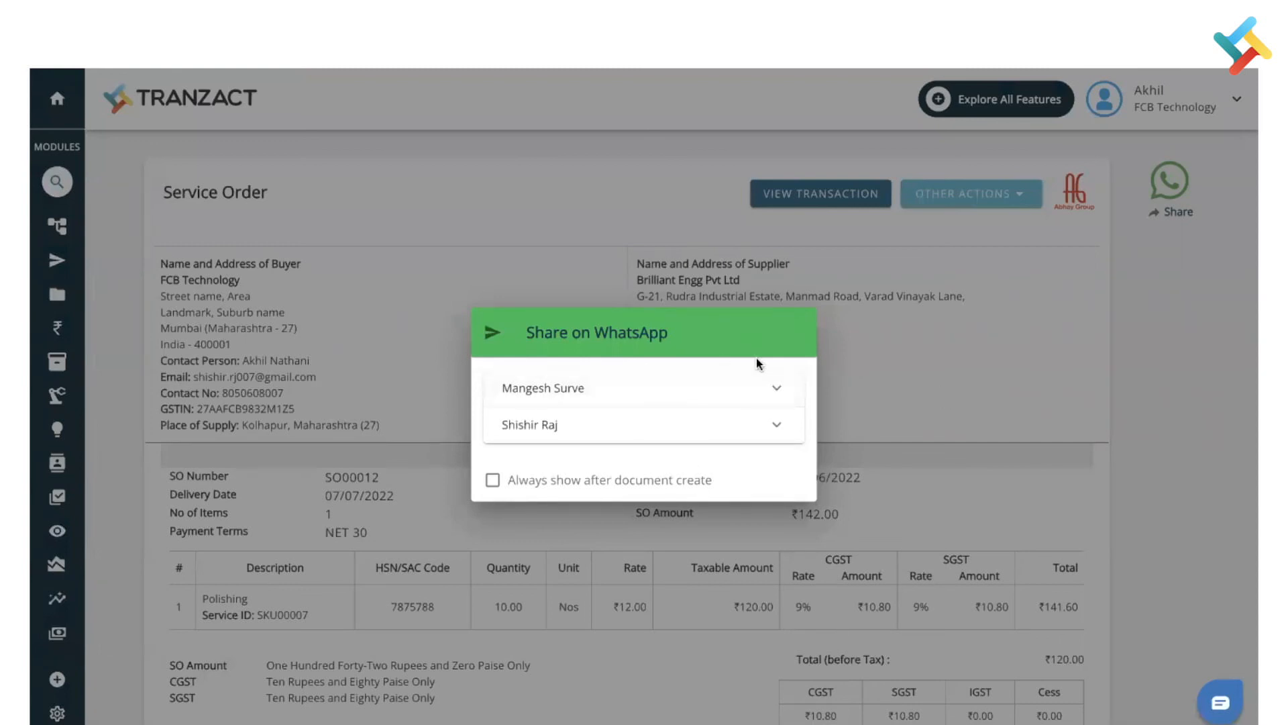
click(971, 193)
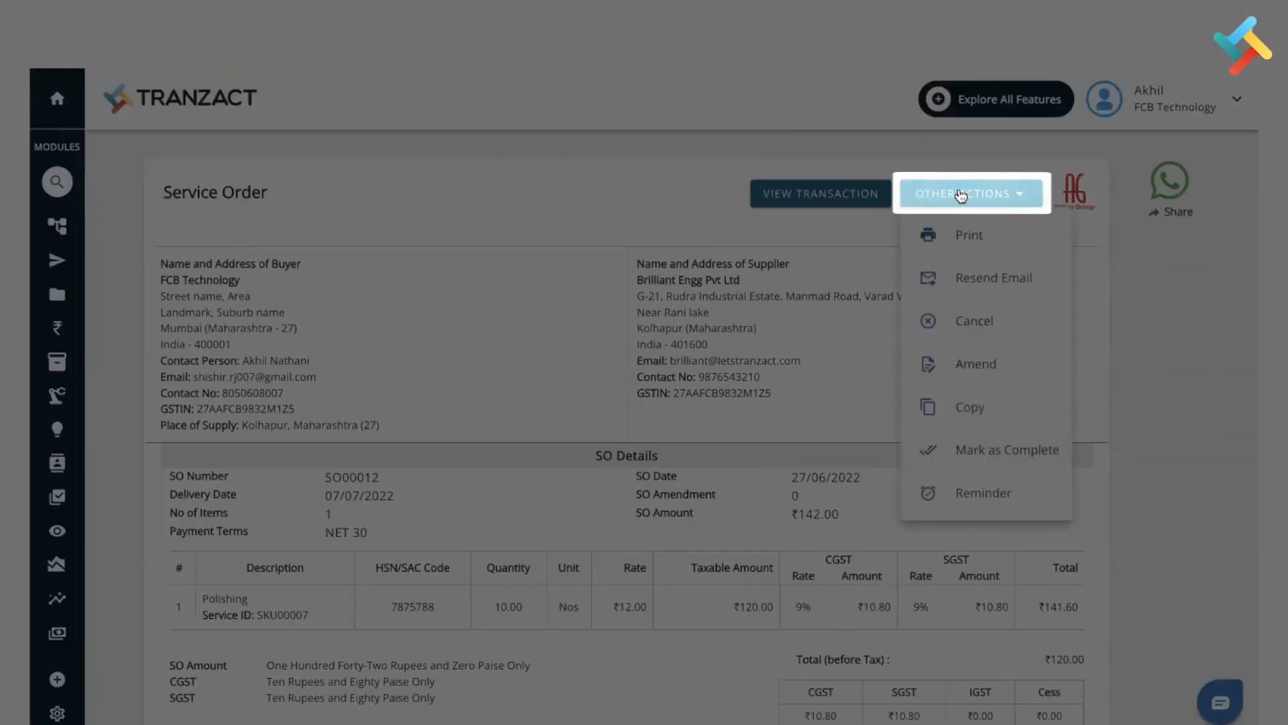